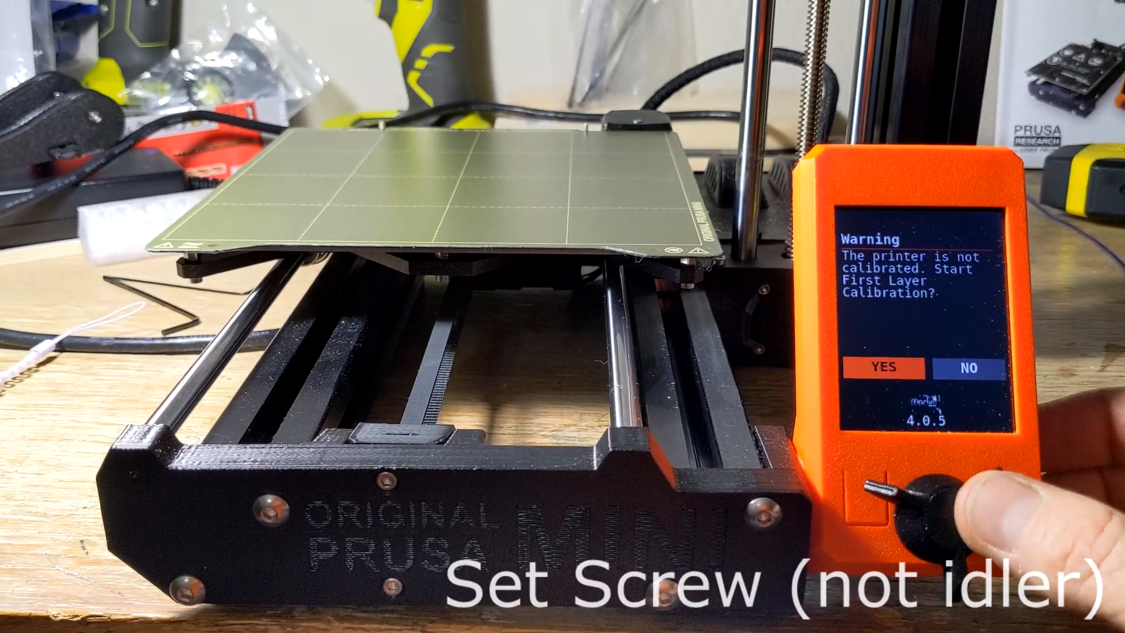
Answer YES on the 'printer is not calibrated' warning to begin First Layer Calibration
{"action": "left_click", "coordinate": [889, 368]}
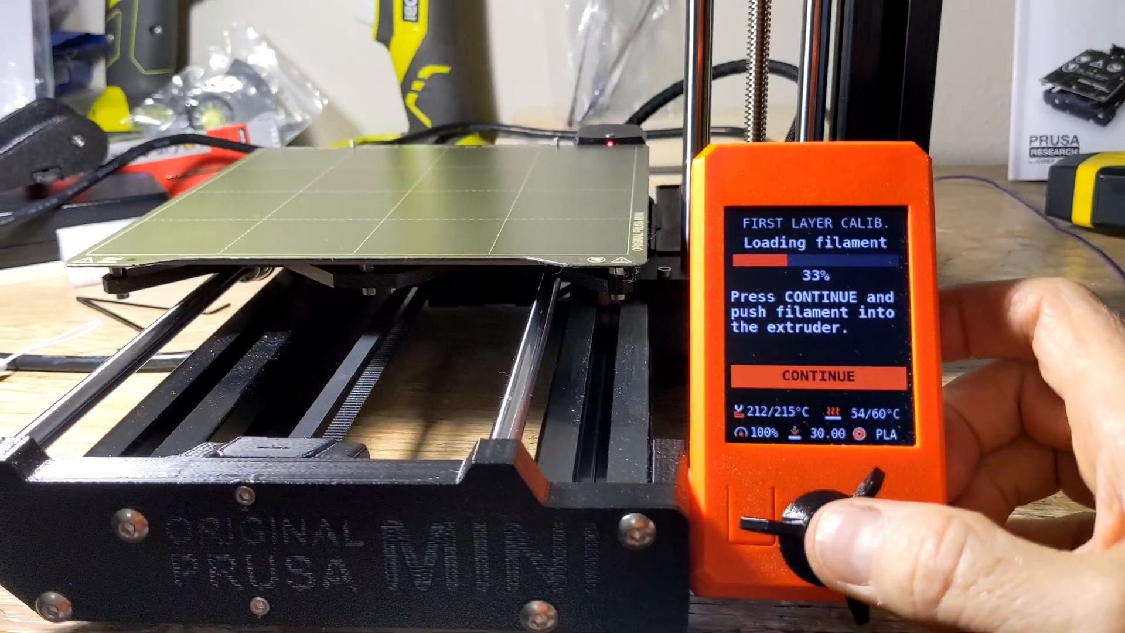
Confirm CONTINUE on the Loading filament screen so PLA feeds into the heated extruder
{"action": "left_click", "coordinate": [824, 375]}
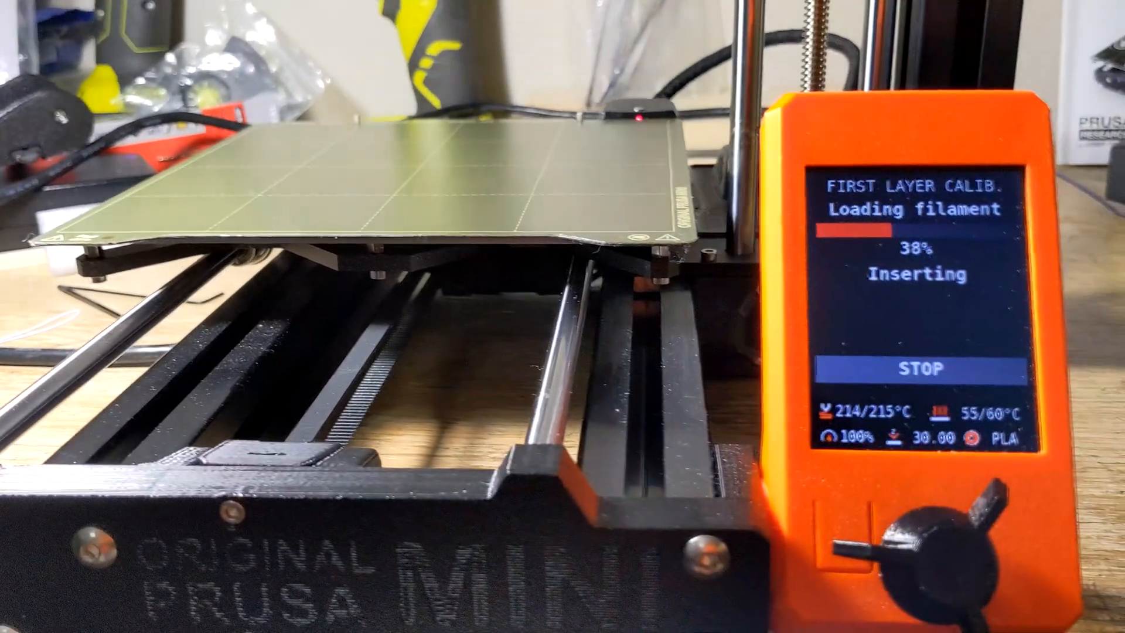